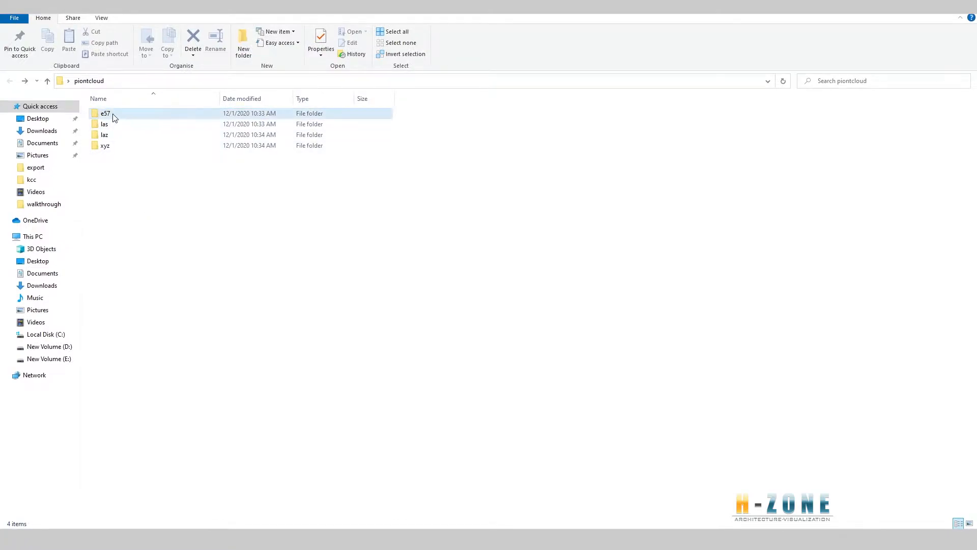
mouse_move(105, 114)
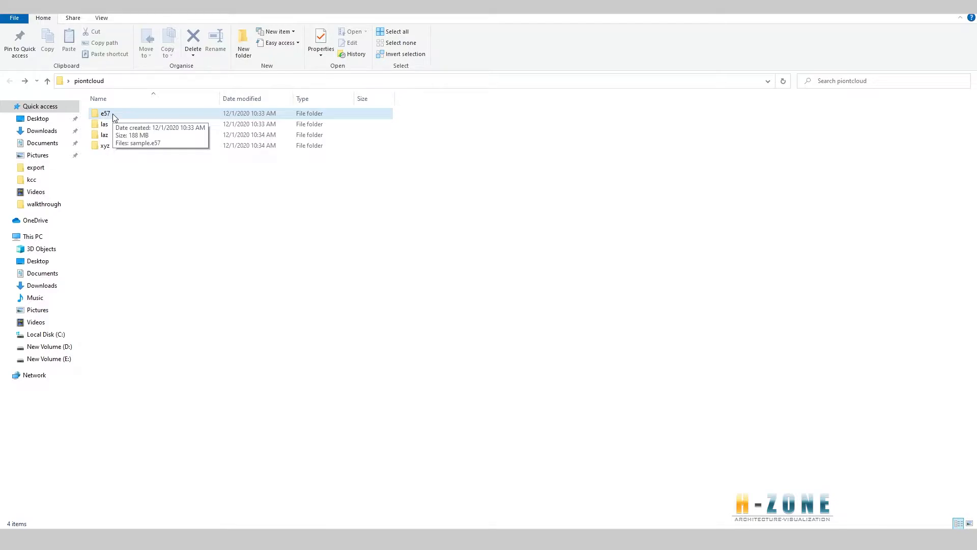
Step: Open the e57 folder in piontcloud to show sample.e57
double_click(105, 113)
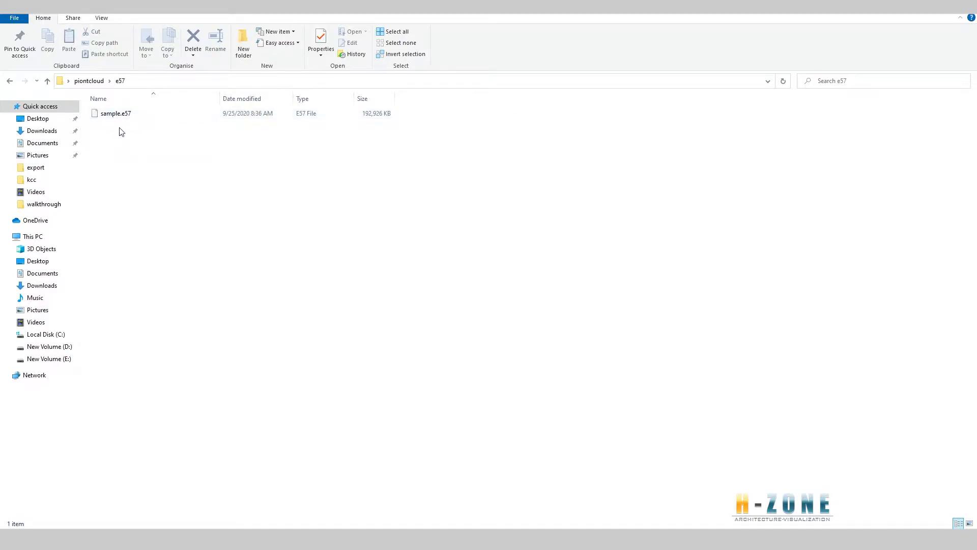
mouse_move(156, 190)
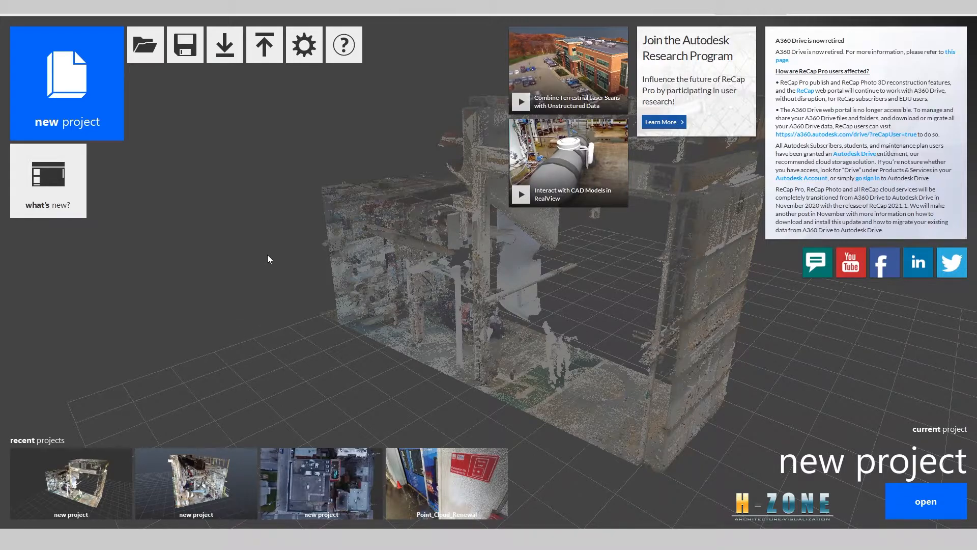
mouse_move(215, 108)
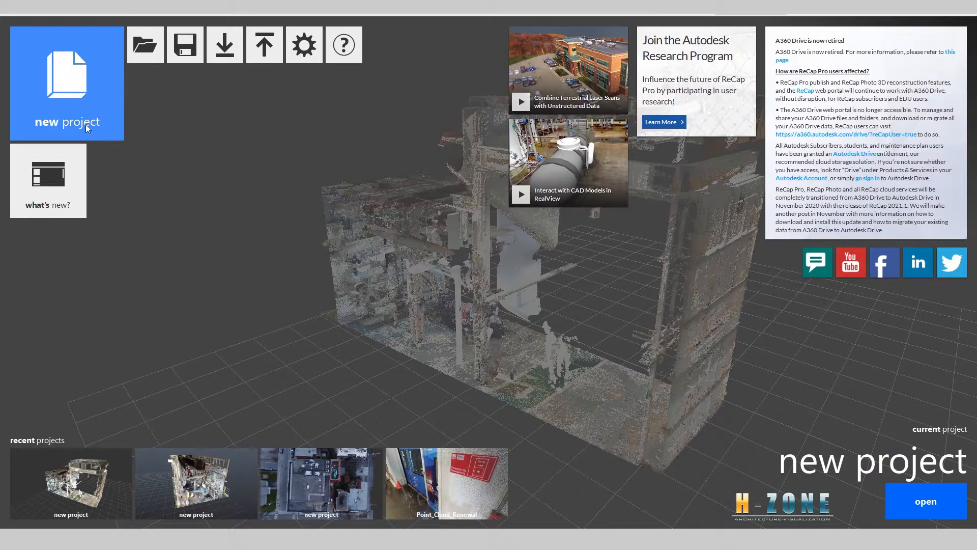
Step: Choose 'new project' on the ReCap start screen to reveal the creation options
click(67, 83)
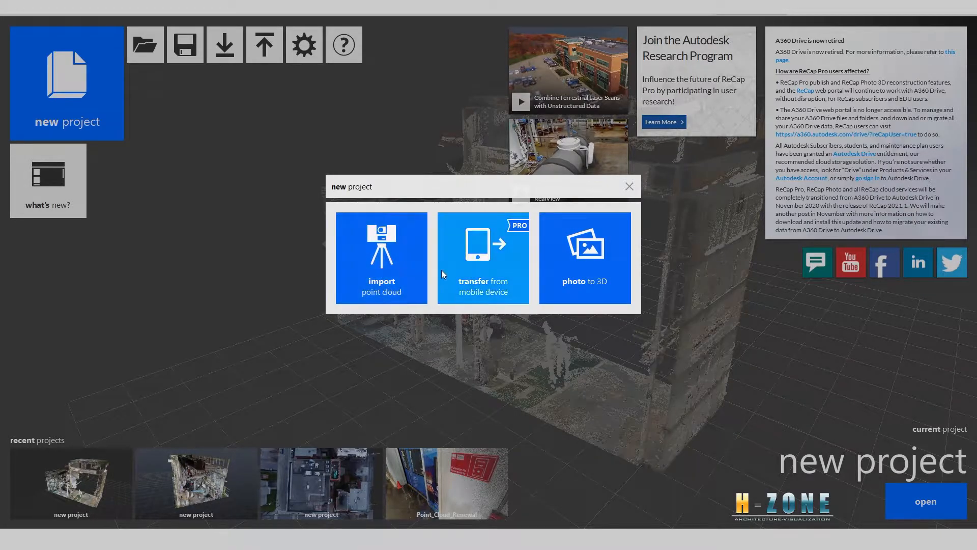
mouse_move(429, 273)
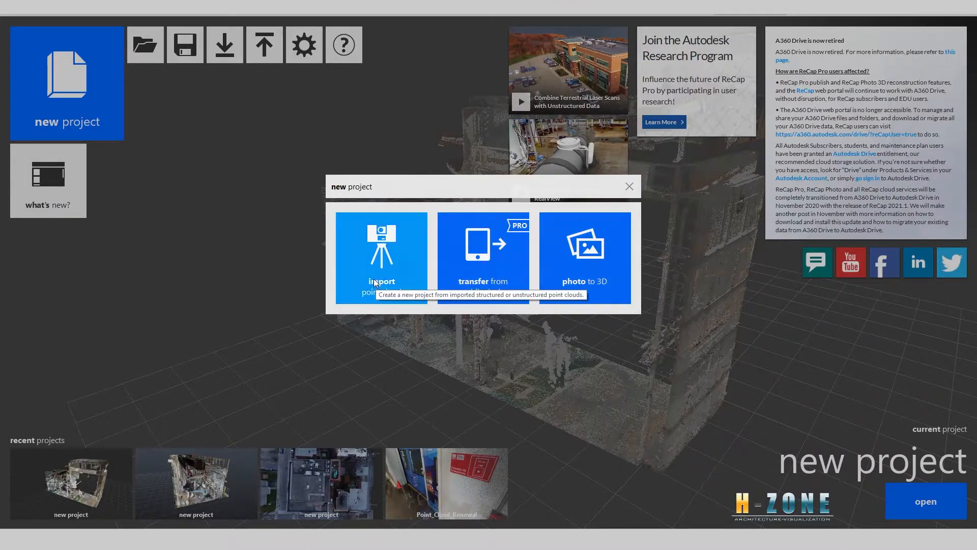
Step: Create 'new project (2)' from imported point clouds, saved to piontcloud\e57
click(380, 258)
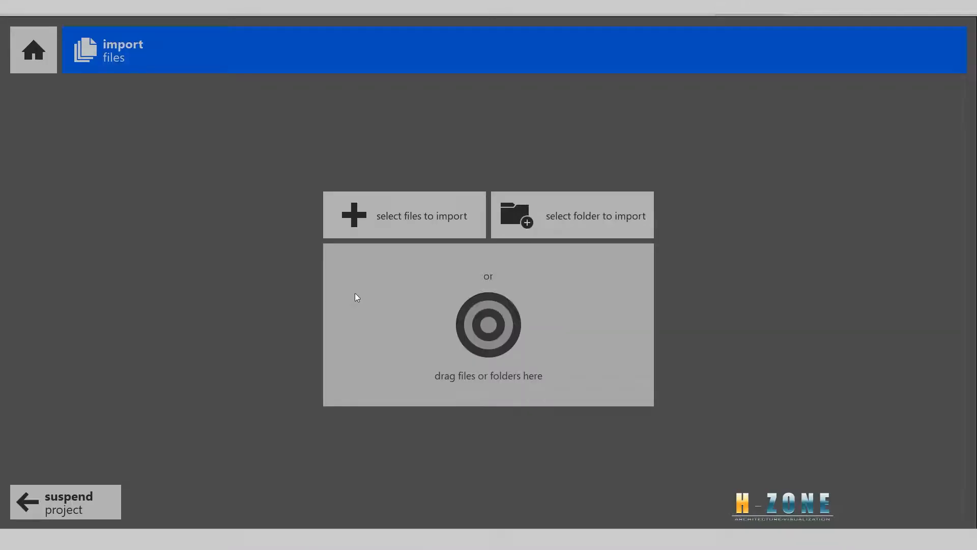
click(404, 214)
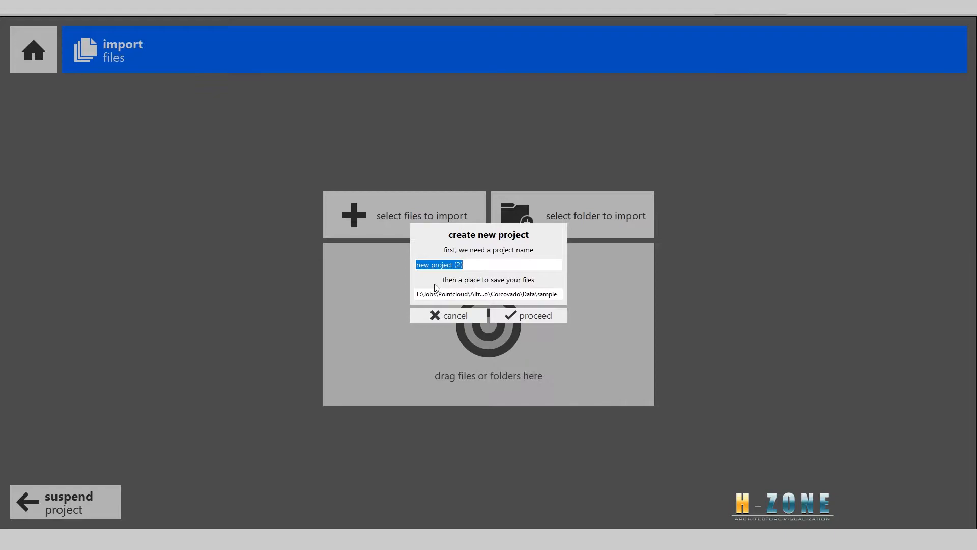
click(489, 294)
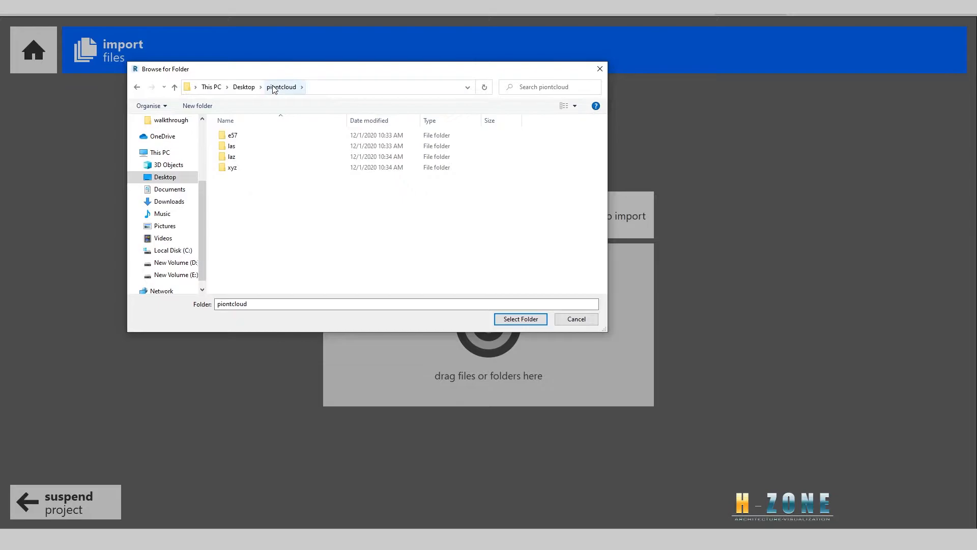
click(233, 135)
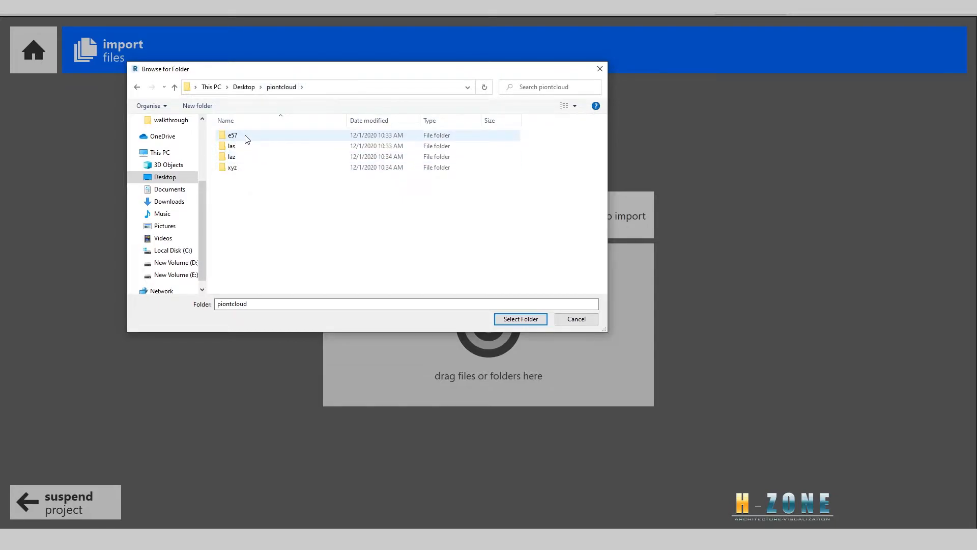
double_click(232, 136)
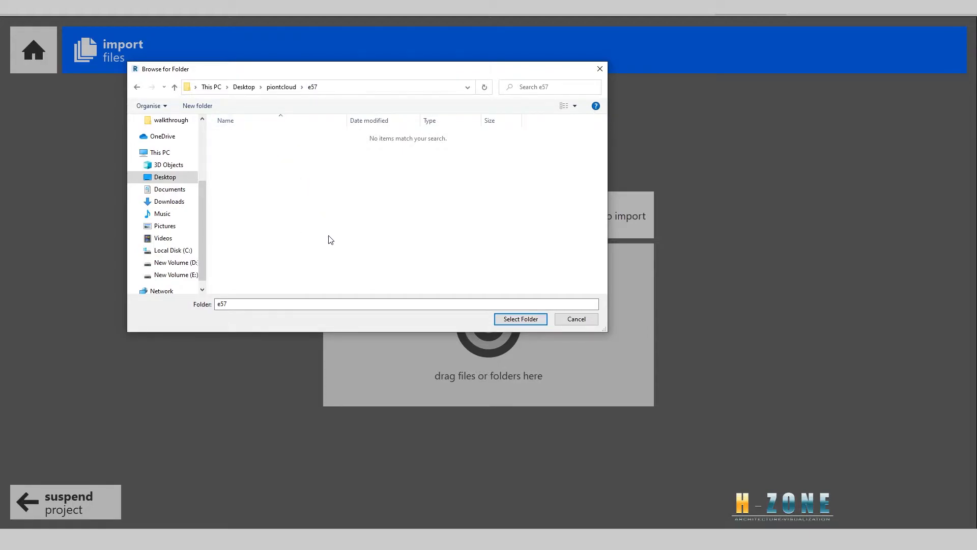
mouse_move(374, 301)
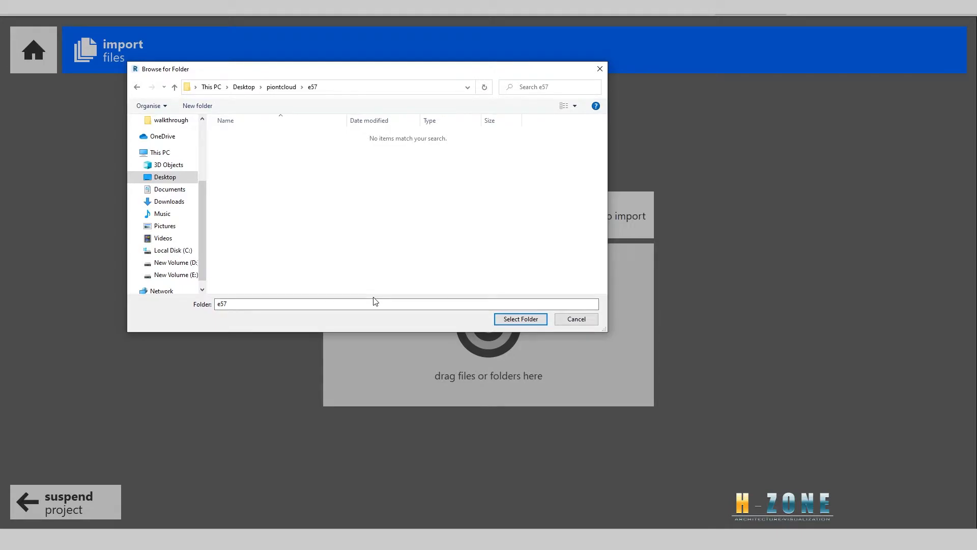
mouse_move(384, 262)
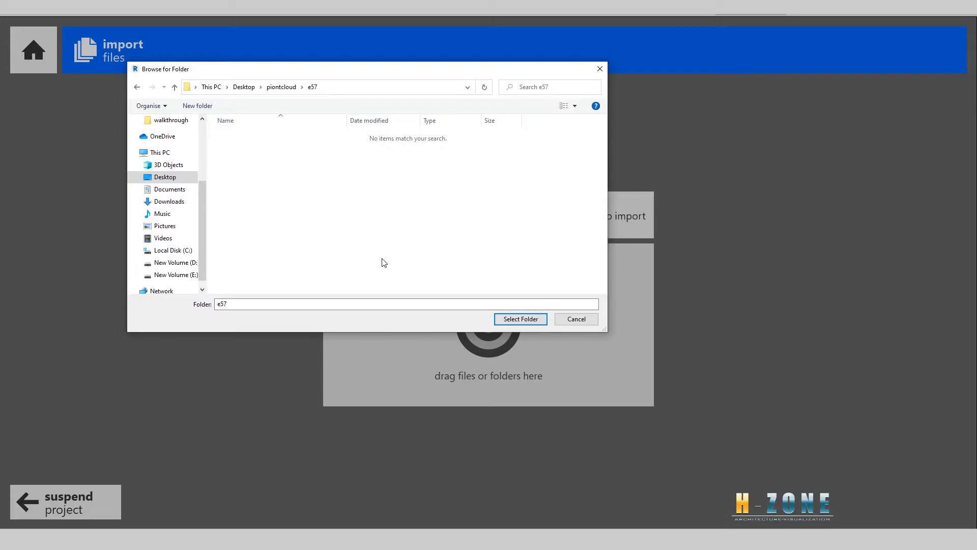
mouse_move(331, 159)
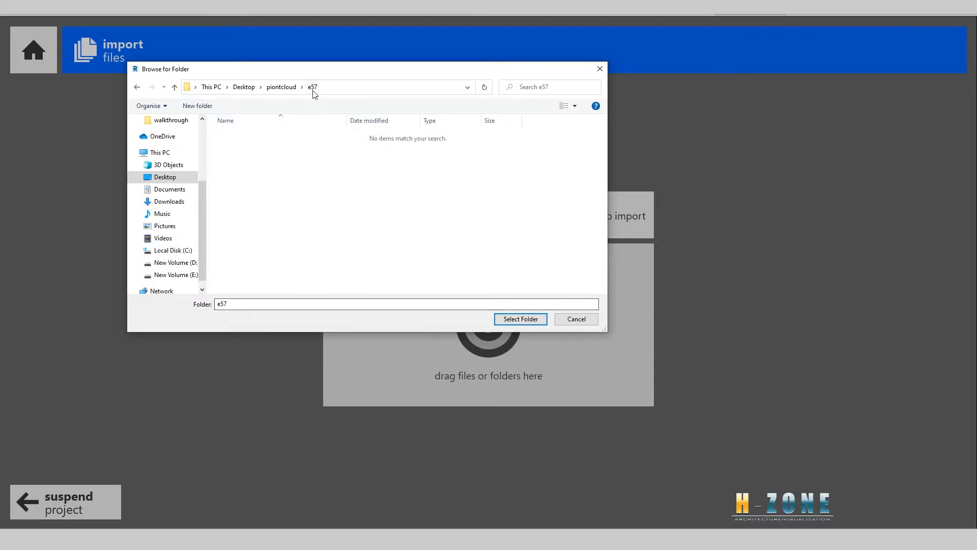
mouse_move(364, 259)
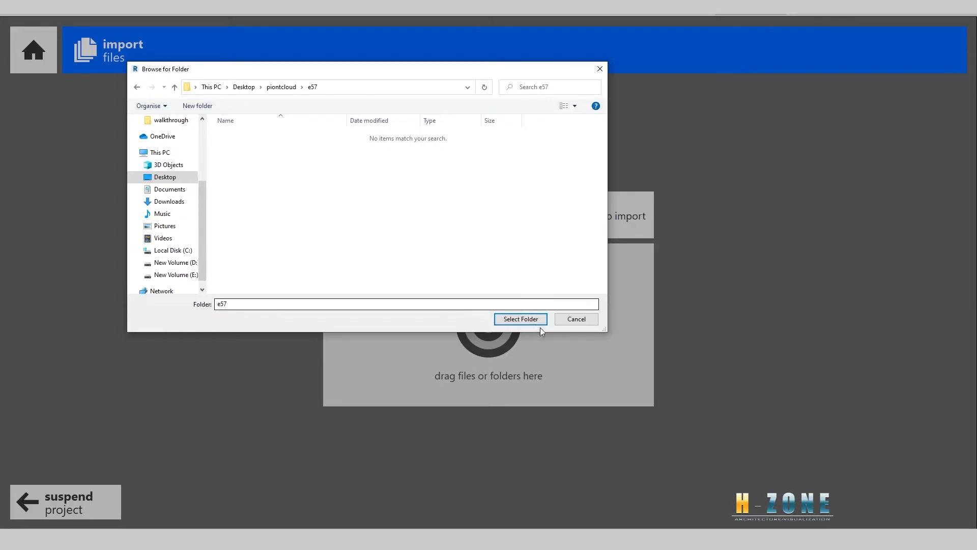
click(520, 318)
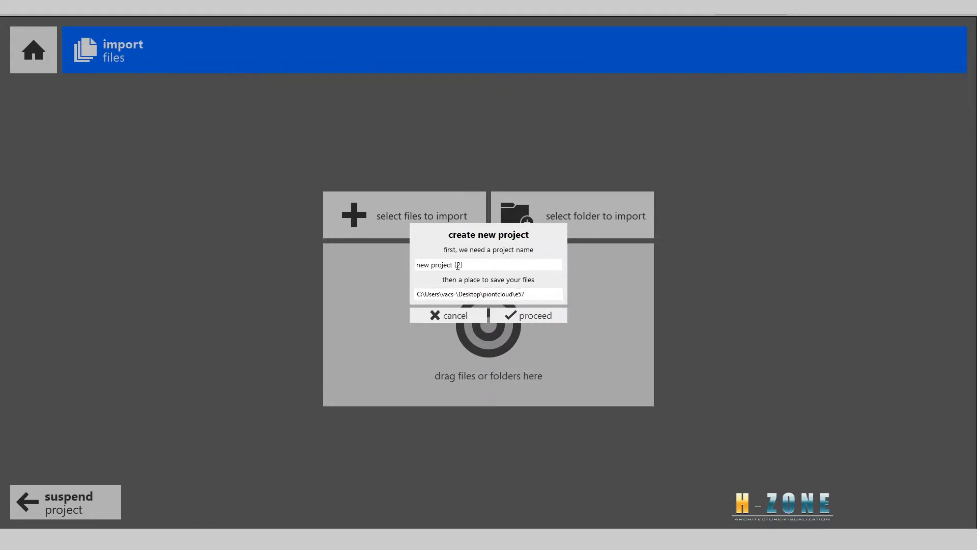
mouse_move(528, 314)
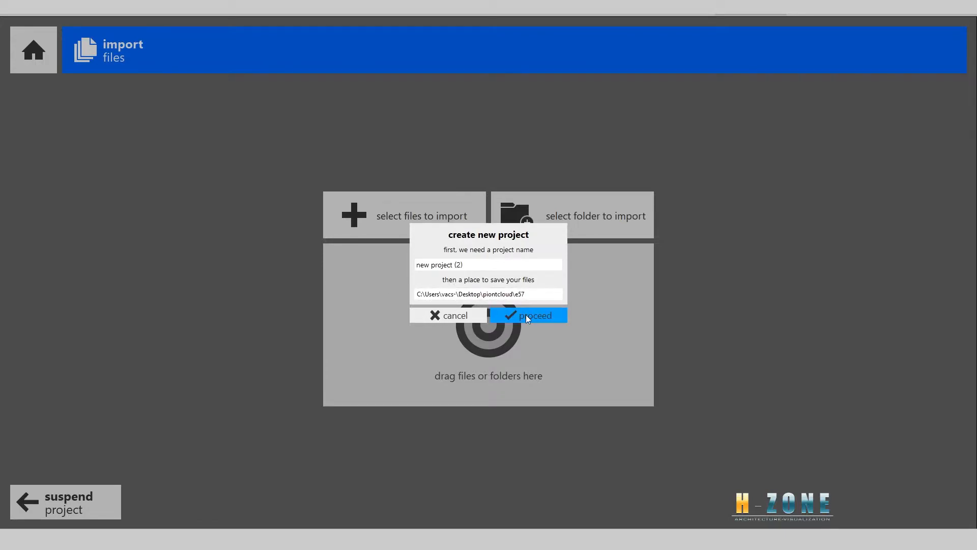
click(528, 315)
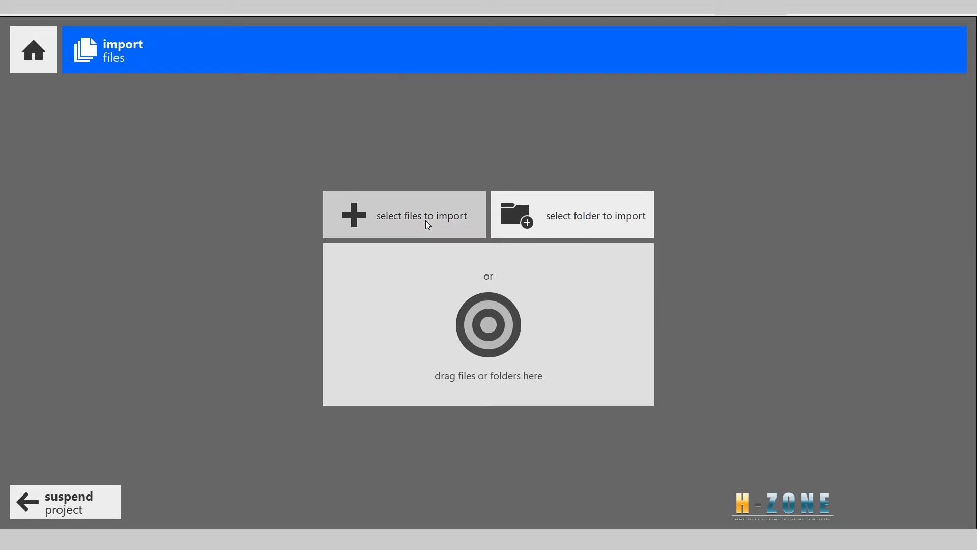
Step: Pick sample.e57 from the e57 folder as the file to import
click(404, 214)
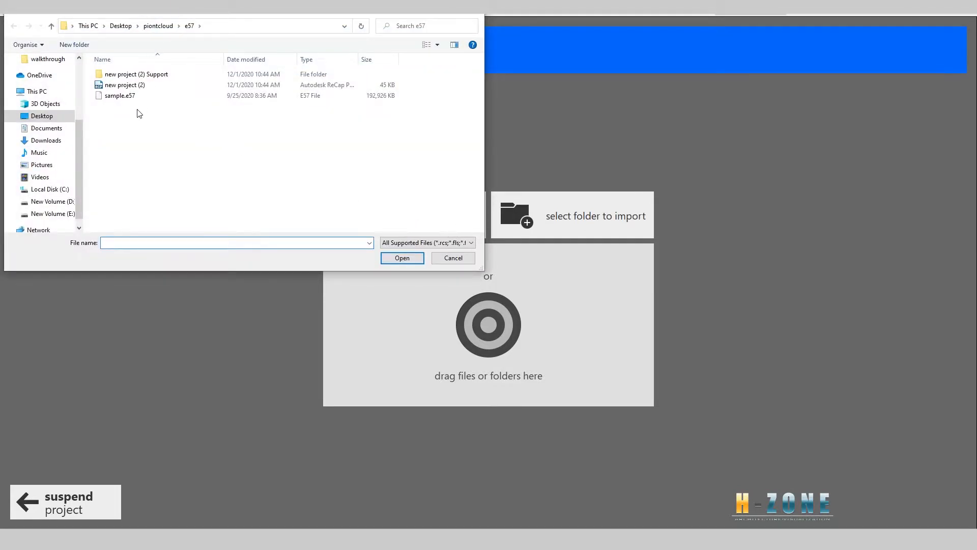
click(119, 95)
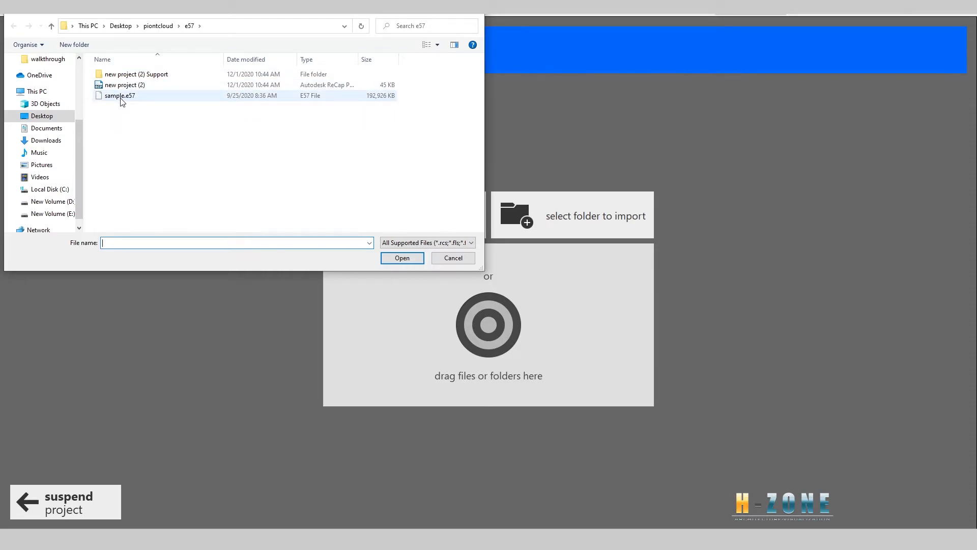
mouse_move(125, 96)
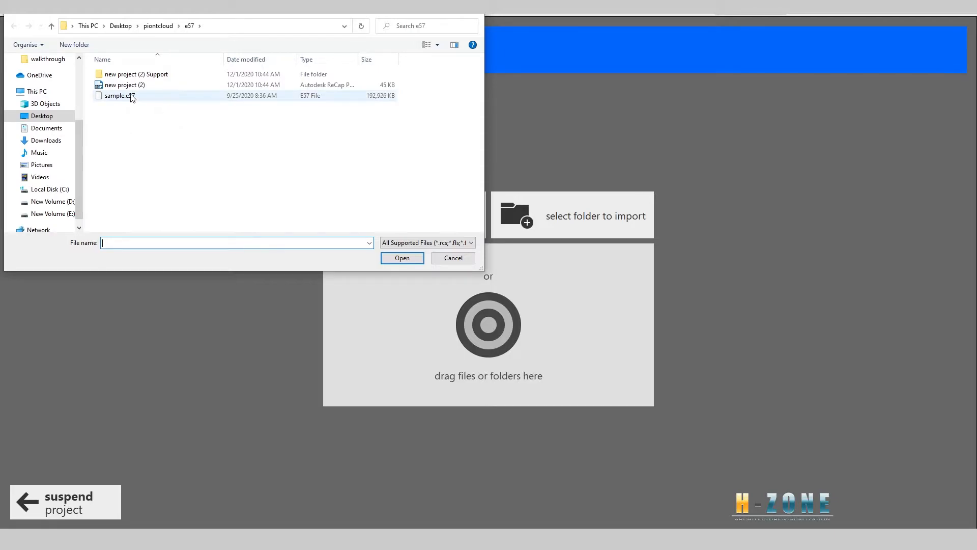
click(119, 96)
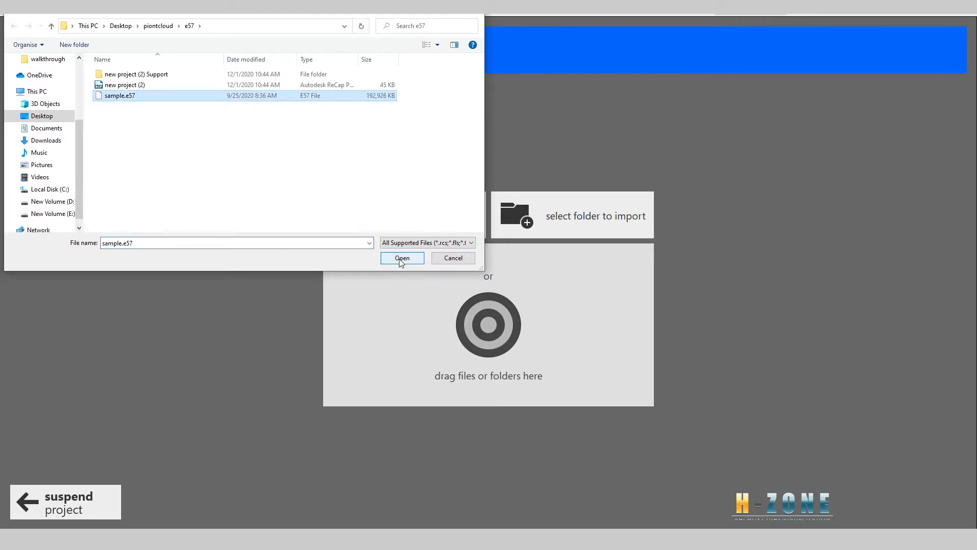
click(402, 258)
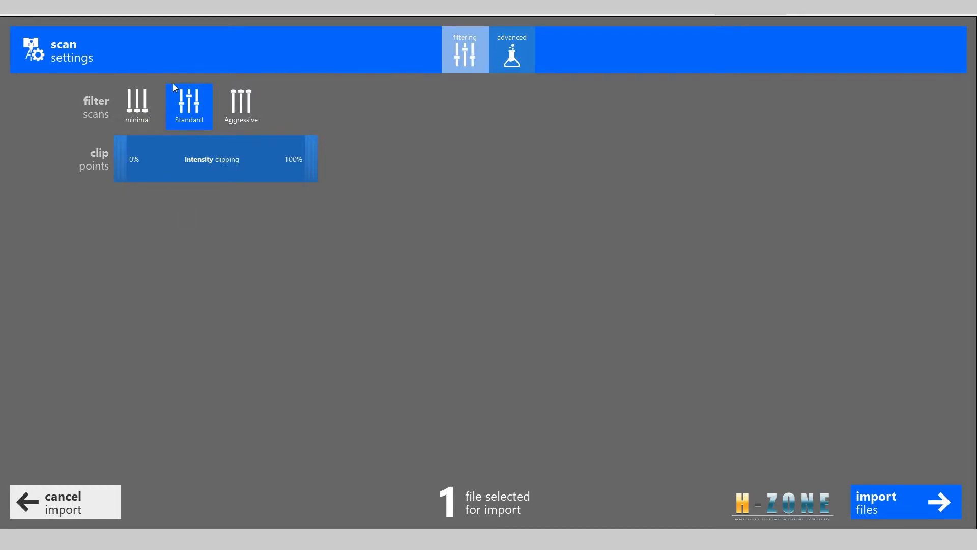
mouse_move(302, 128)
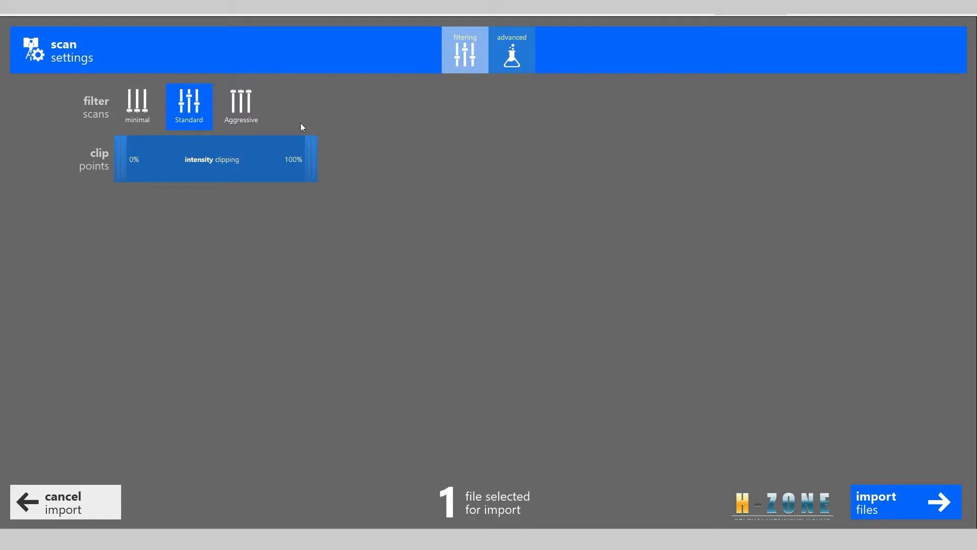
mouse_move(228, 203)
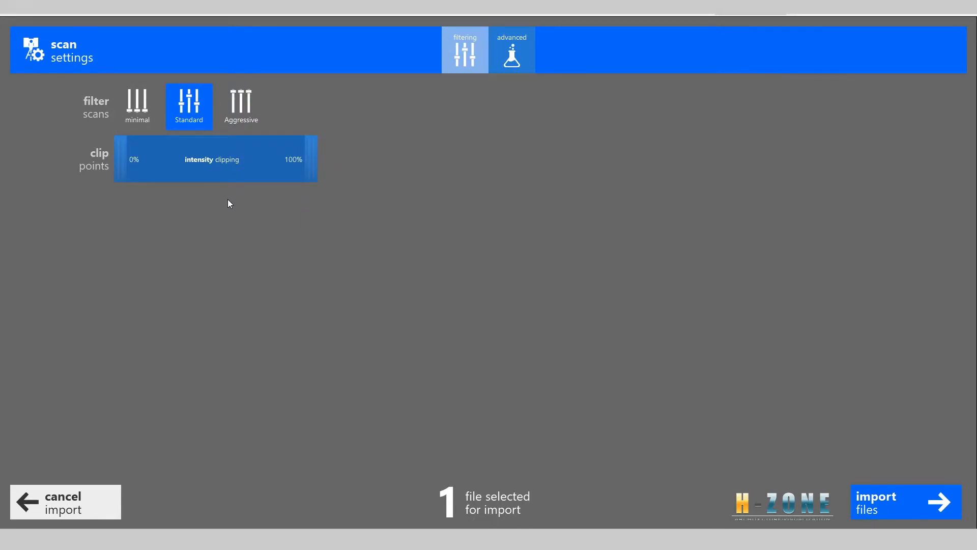
mouse_move(167, 150)
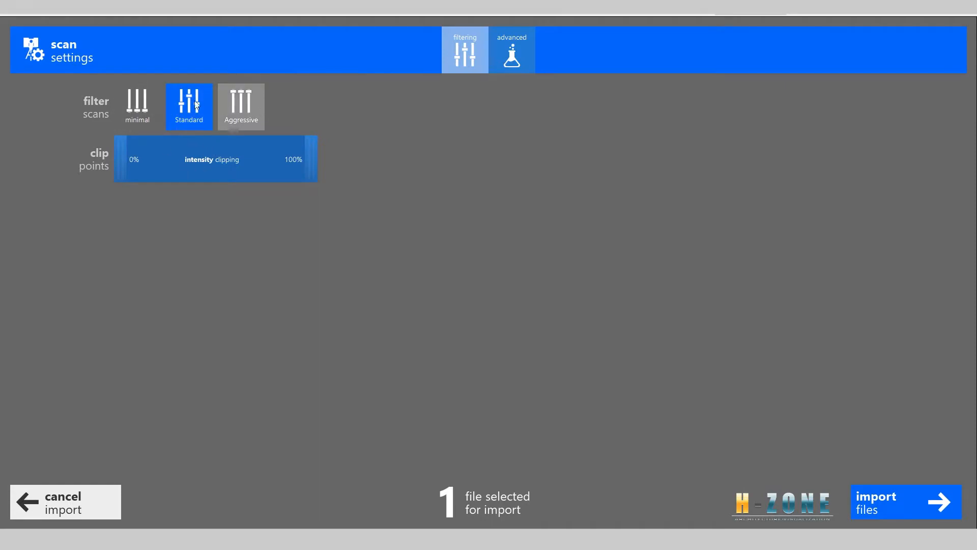
mouse_move(894, 512)
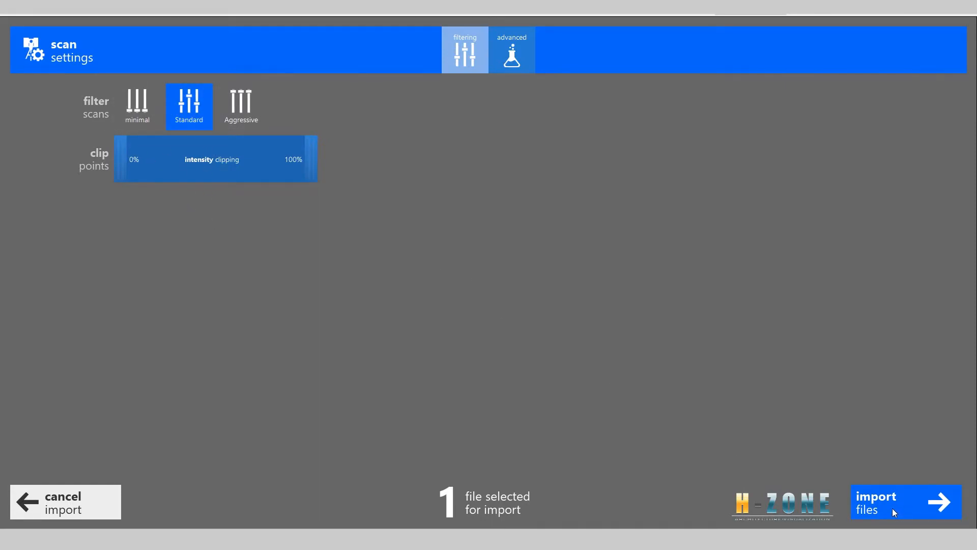
mouse_move(901, 511)
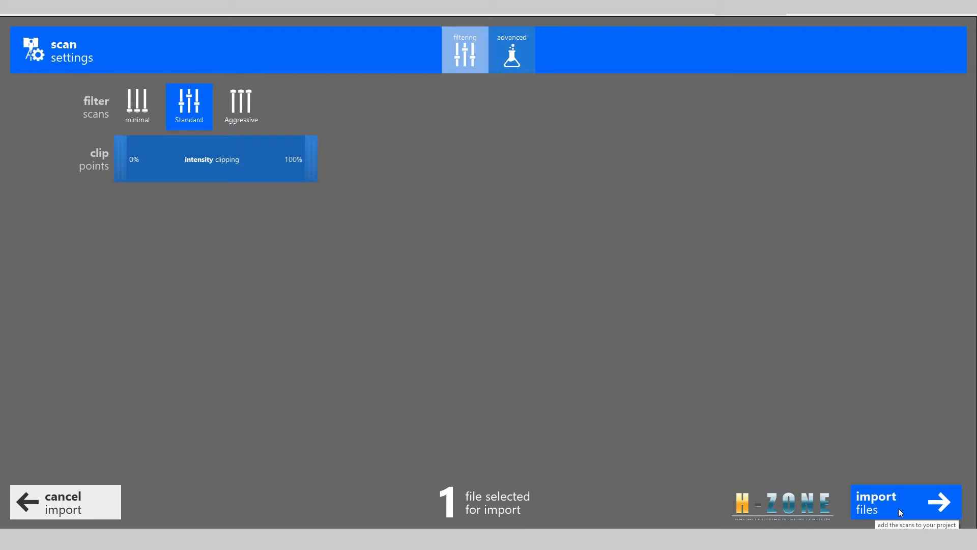
mouse_move(908, 510)
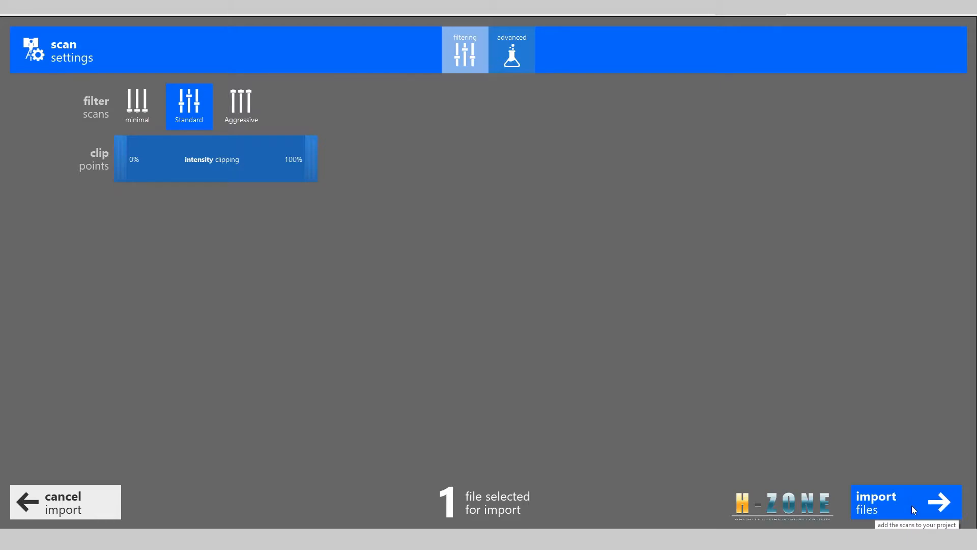
mouse_move(924, 517)
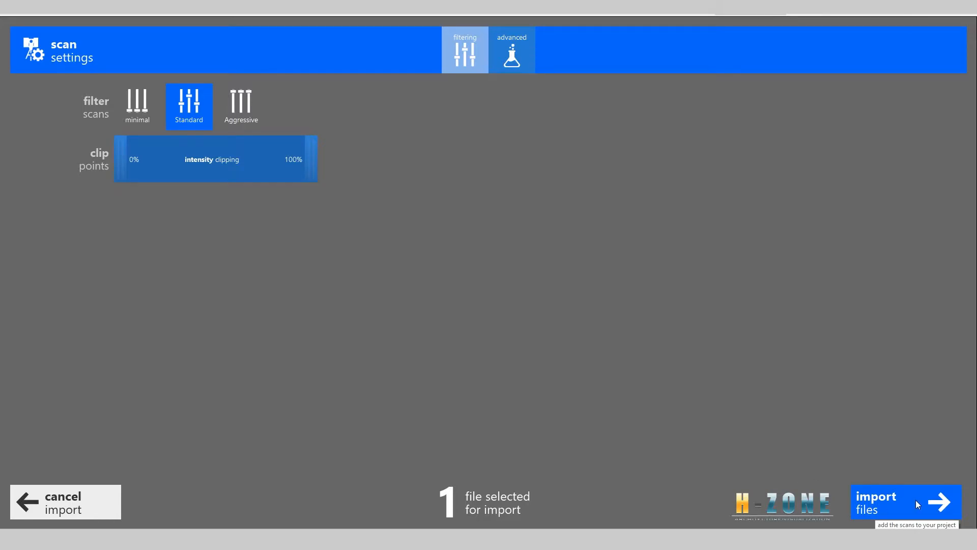
Step: Import sample.e57 keeping the Standard filter and full intensity clipping
click(904, 502)
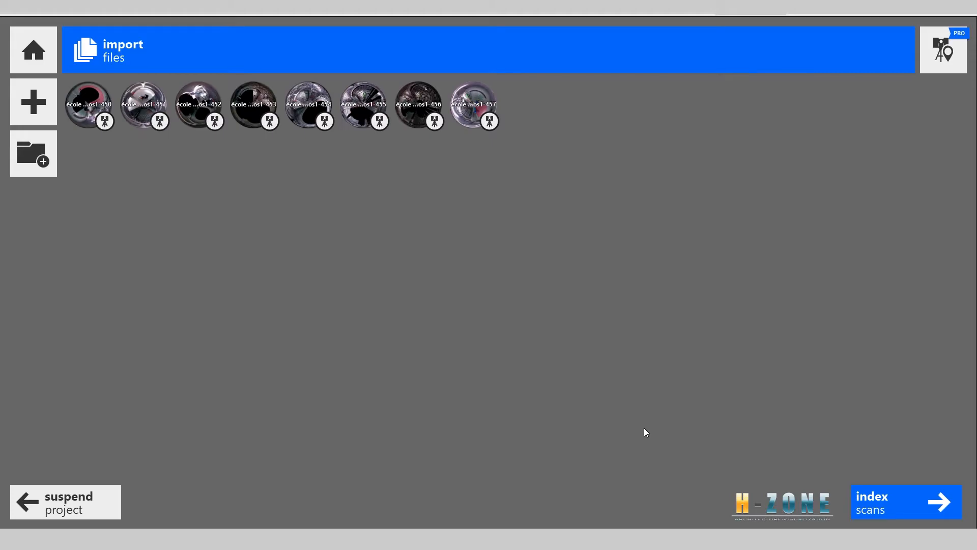
click(88, 103)
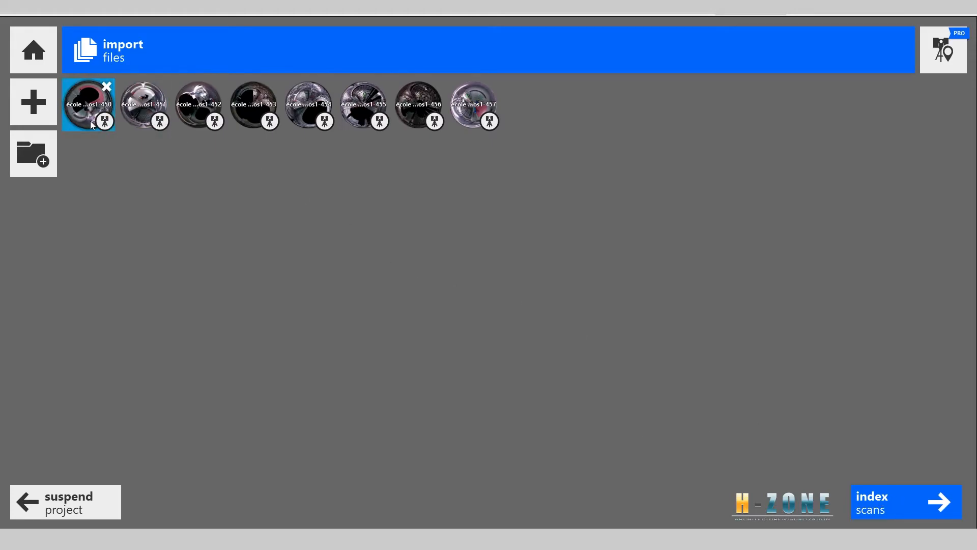
click(308, 104)
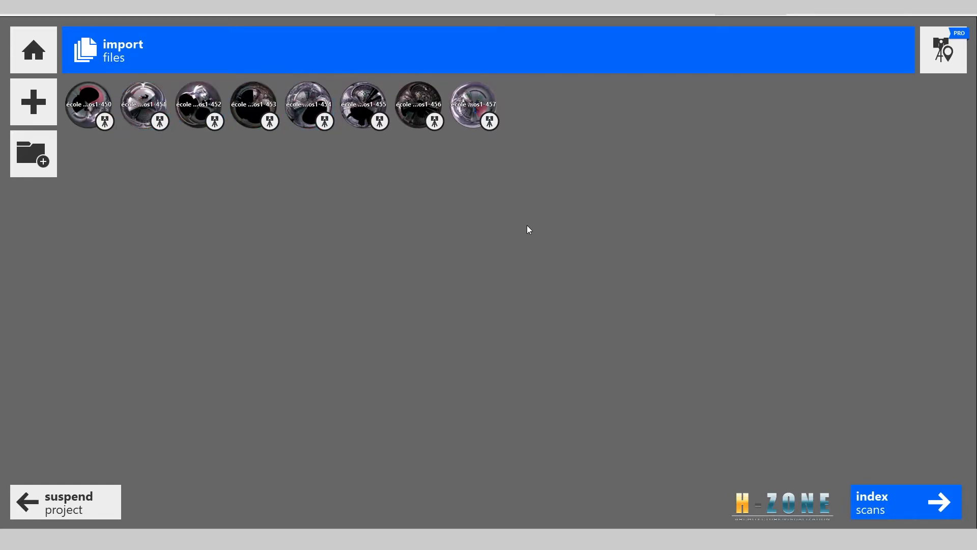
mouse_move(588, 291)
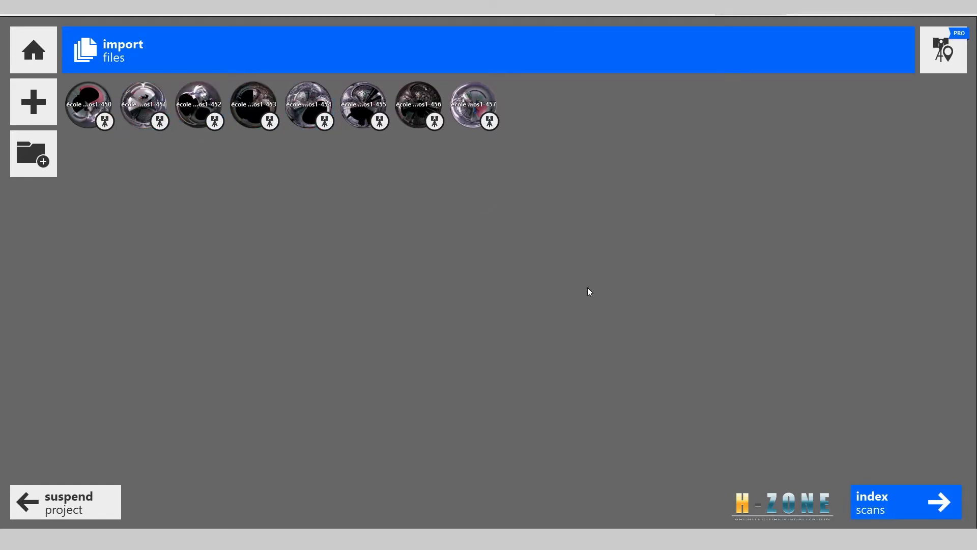
mouse_move(891, 500)
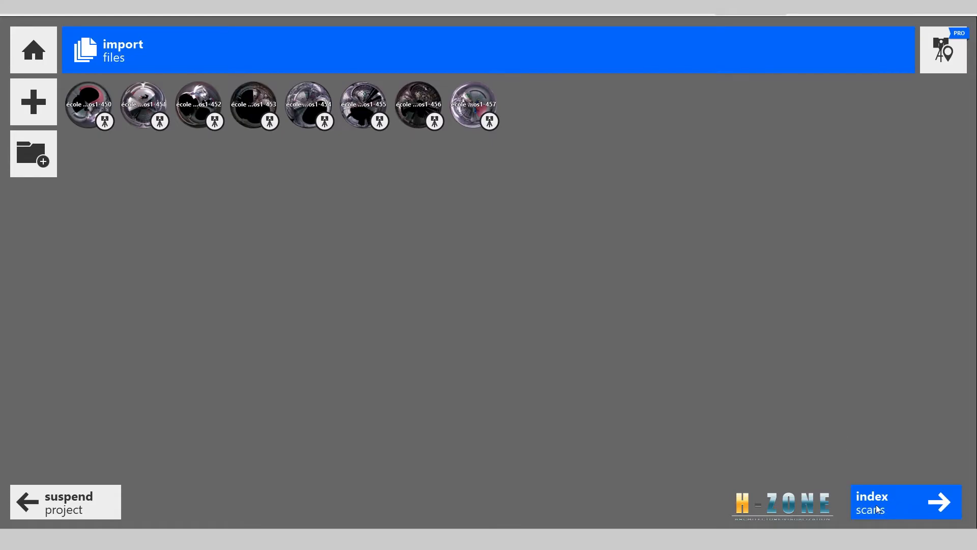
Step: Index the eight école scans to 100% and dismiss the account notification
click(903, 502)
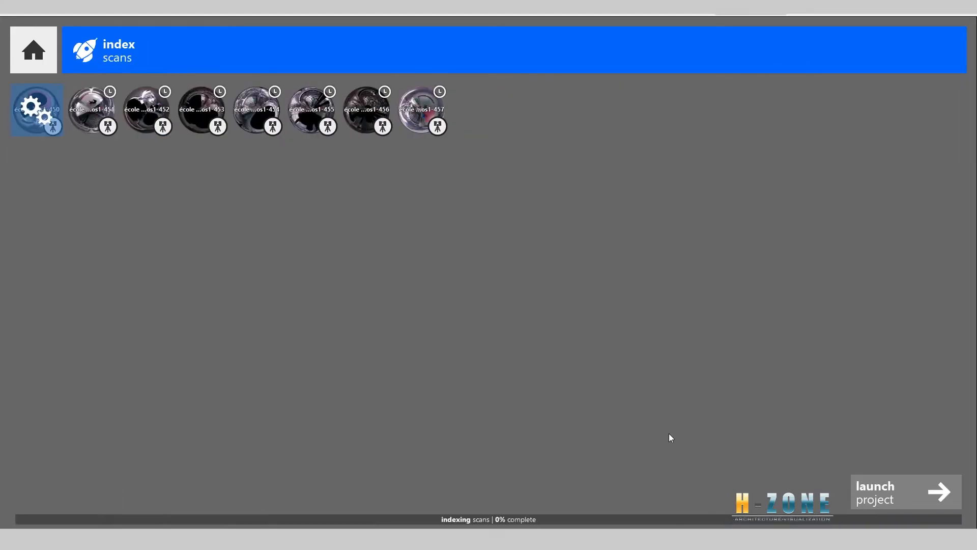
mouse_move(394, 475)
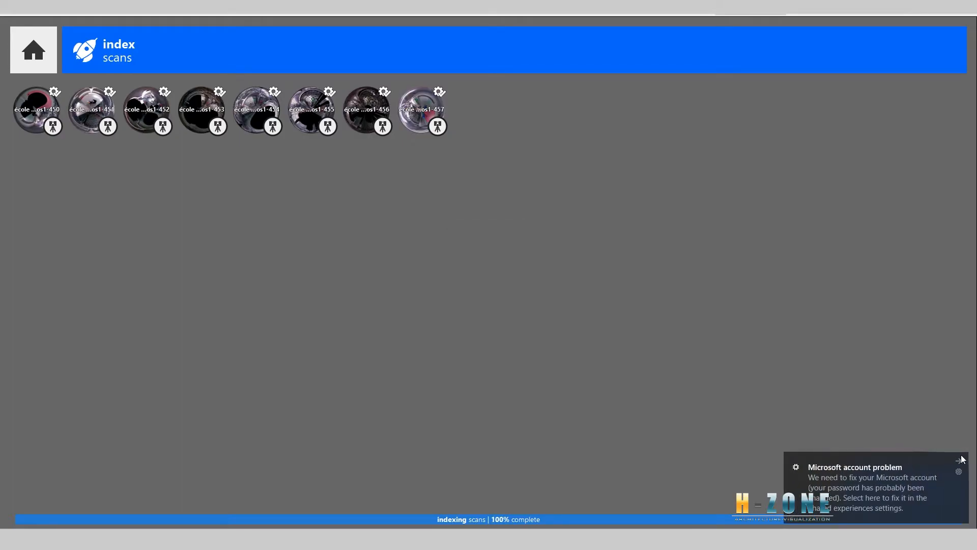
click(960, 461)
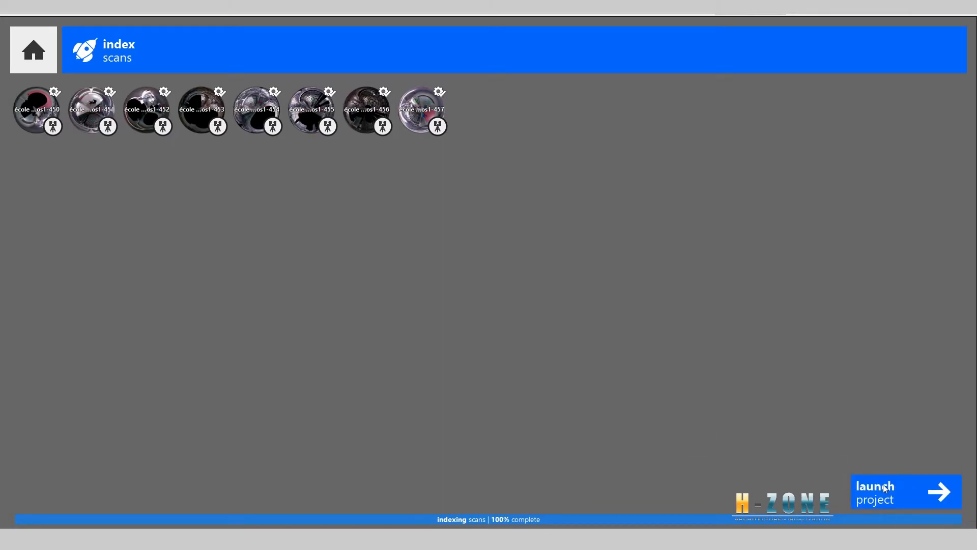
Step: Launch the indexed project and switch to the 3D view of the point cloud
click(905, 492)
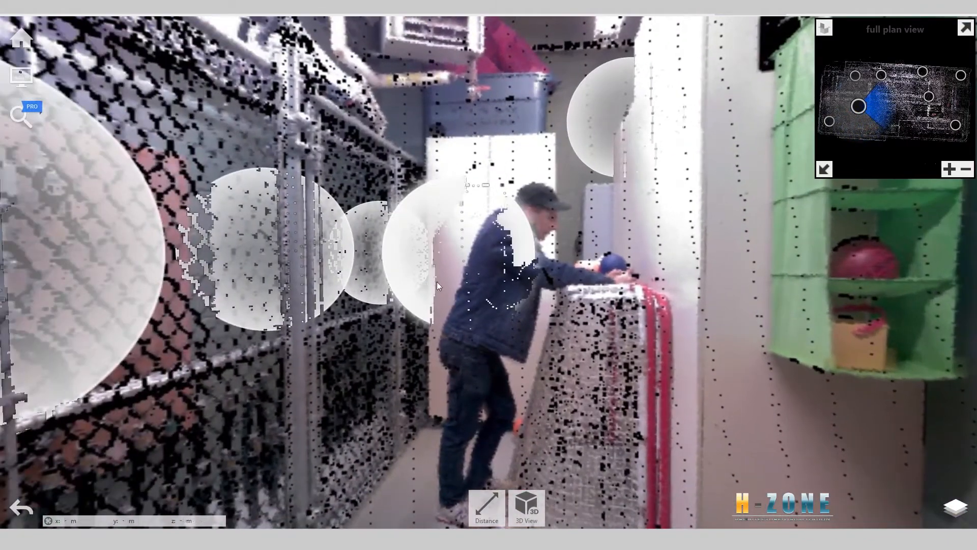
click(526, 507)
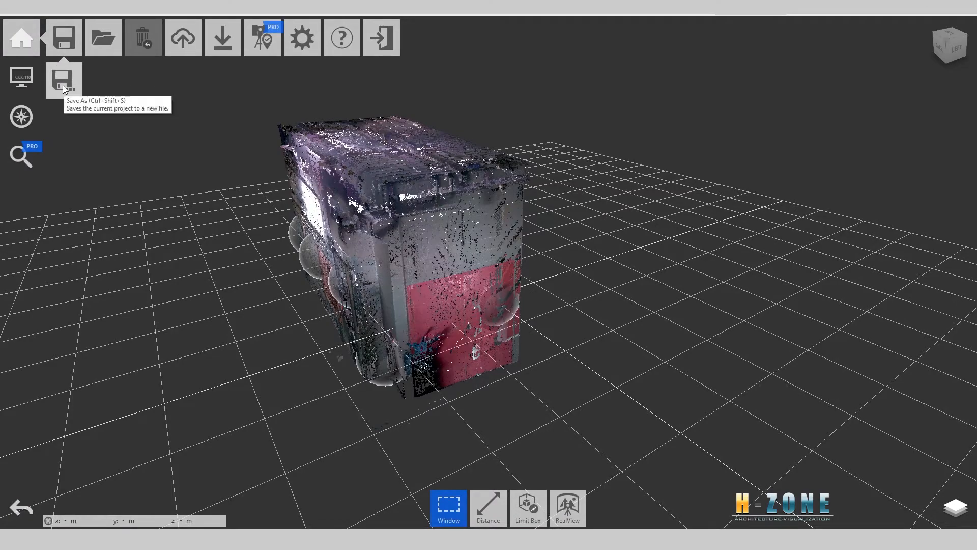
mouse_move(280, 209)
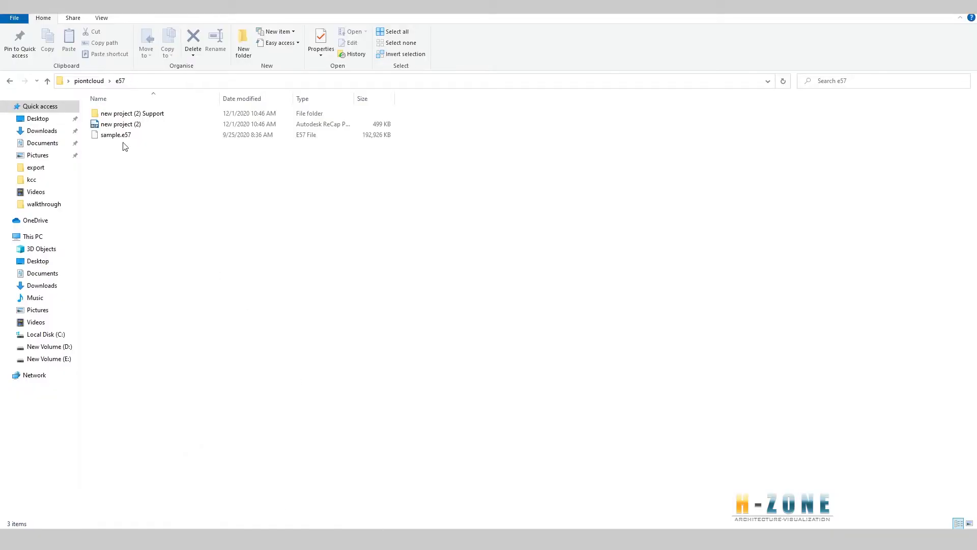
Step: Inspect the 498 KB 'new project (2)' file's properties, then close the window
click(120, 123)
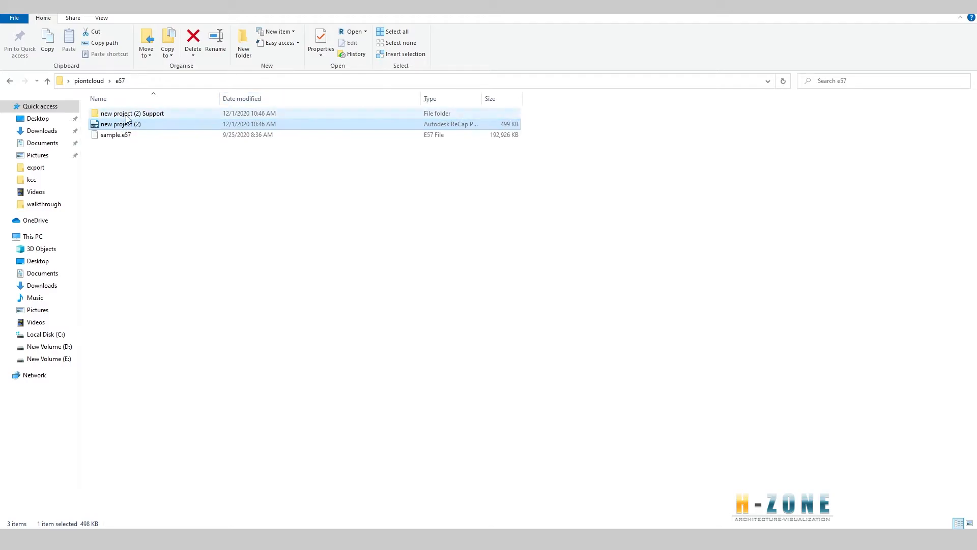
mouse_move(356, 120)
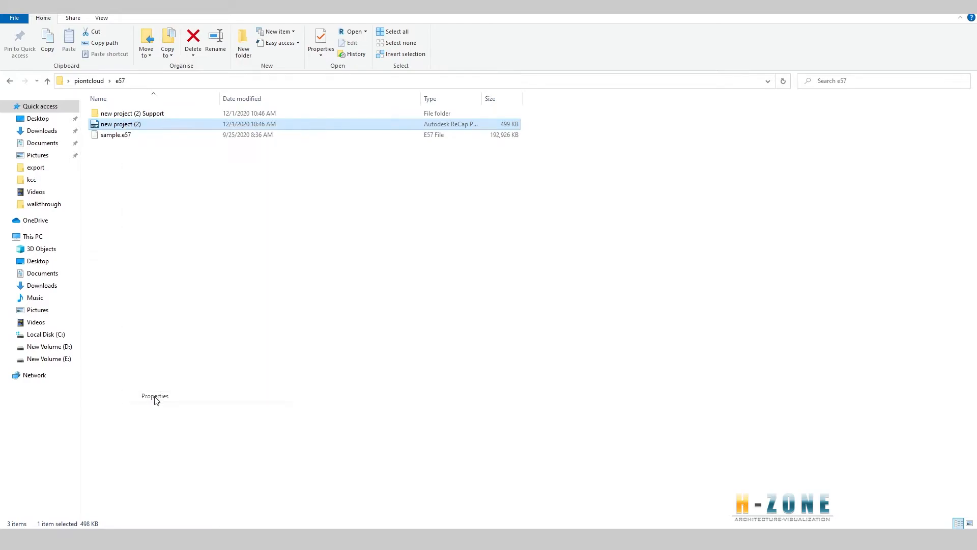
click(320, 38)
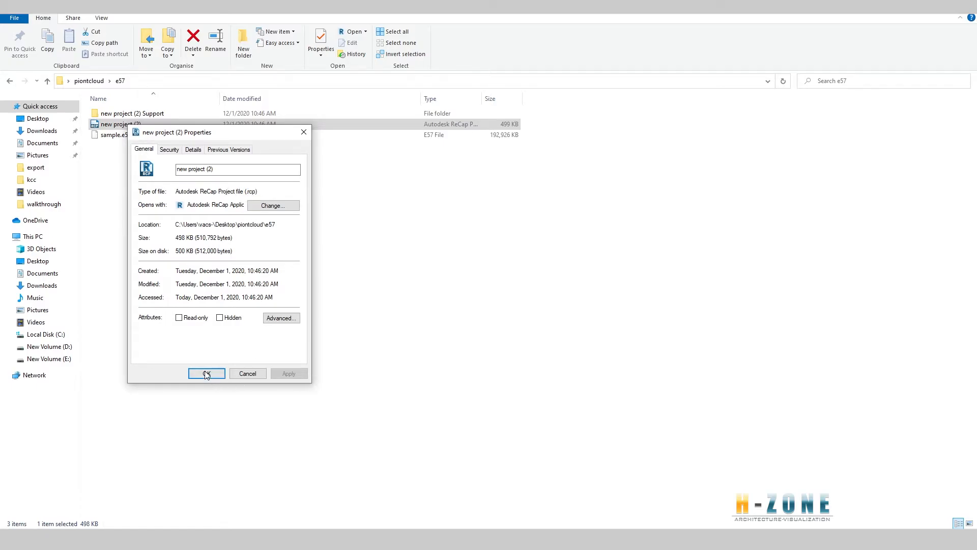
click(206, 373)
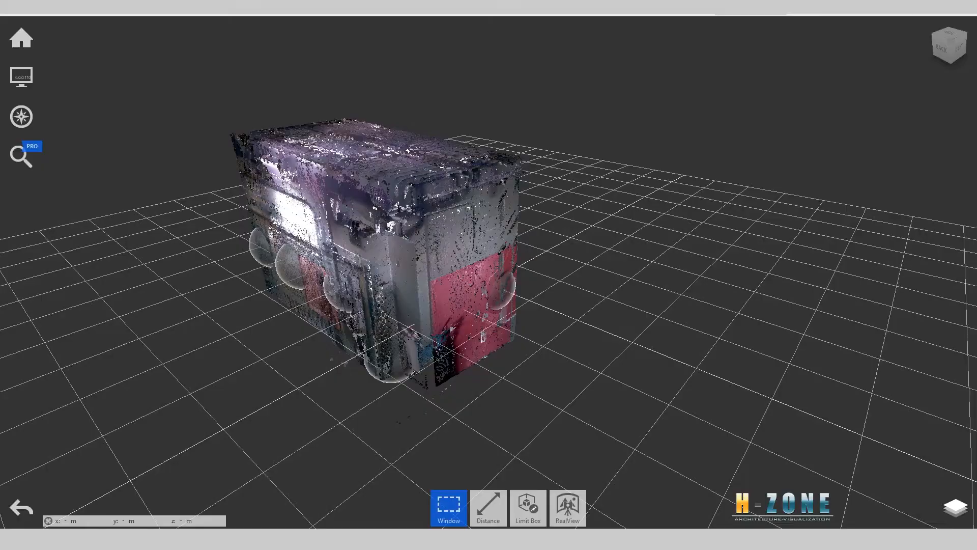